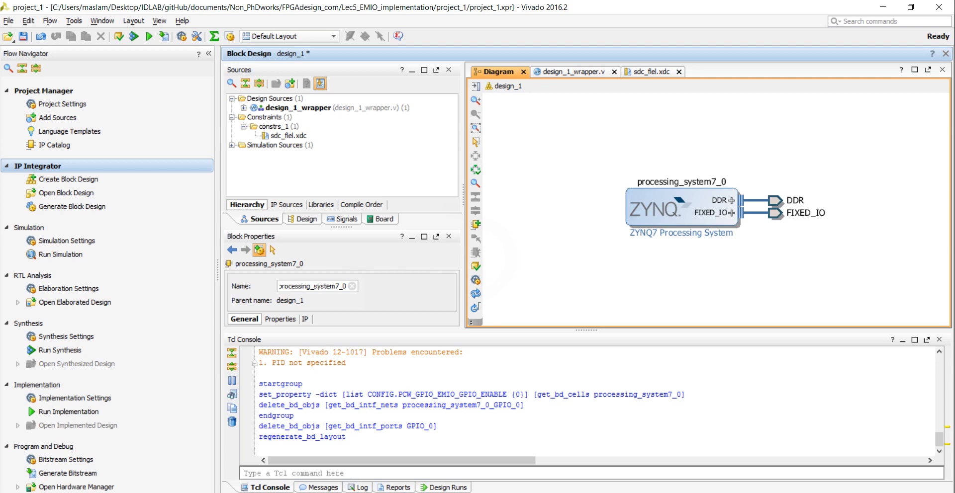
Enable EMIO GPIO with width 45 in the ZYNQ7 block's MIO Configuration and apply
left_click(668, 208)
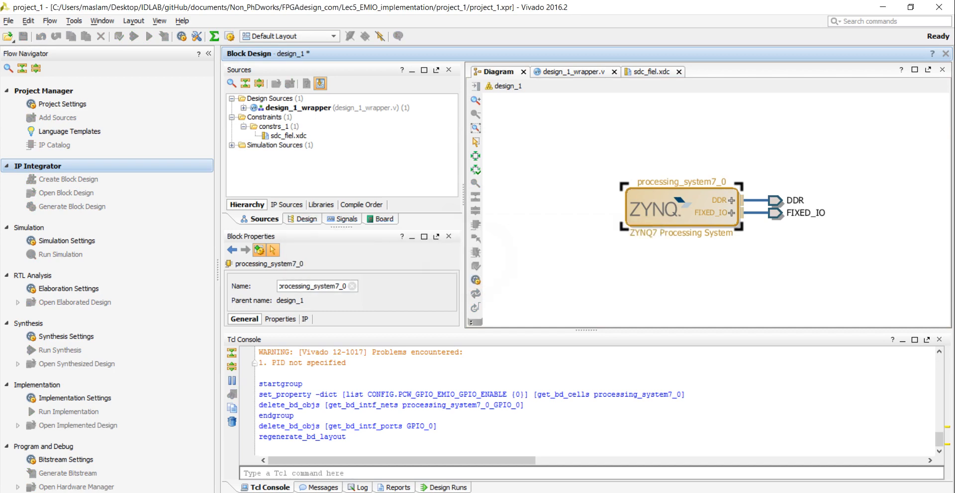
double_click(676, 207)
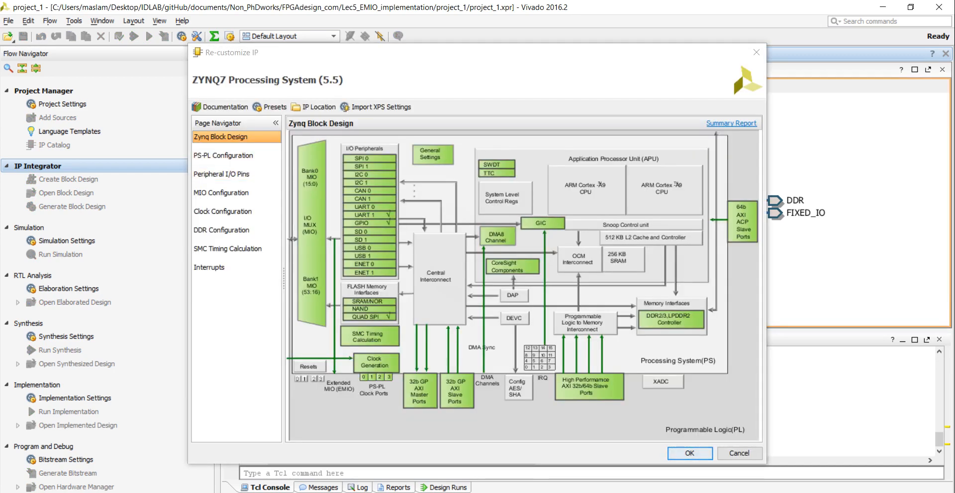
left_click(221, 174)
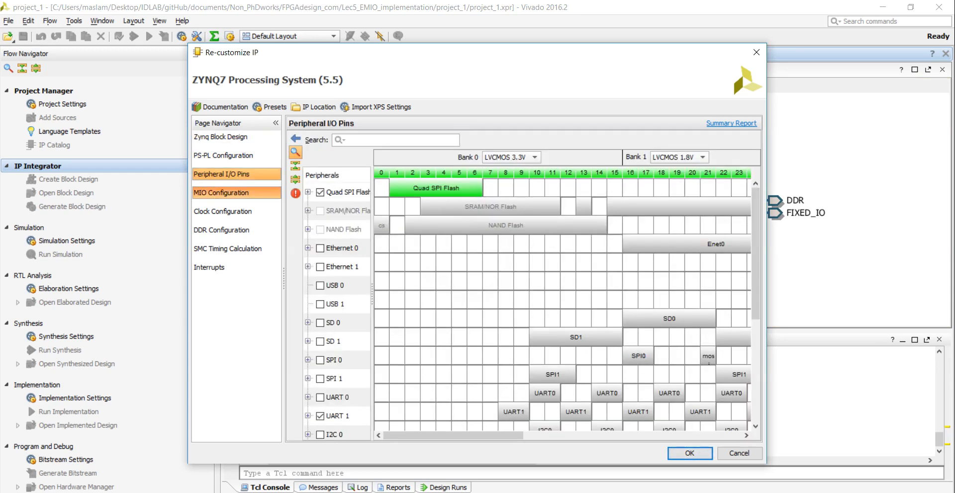
left_click(221, 193)
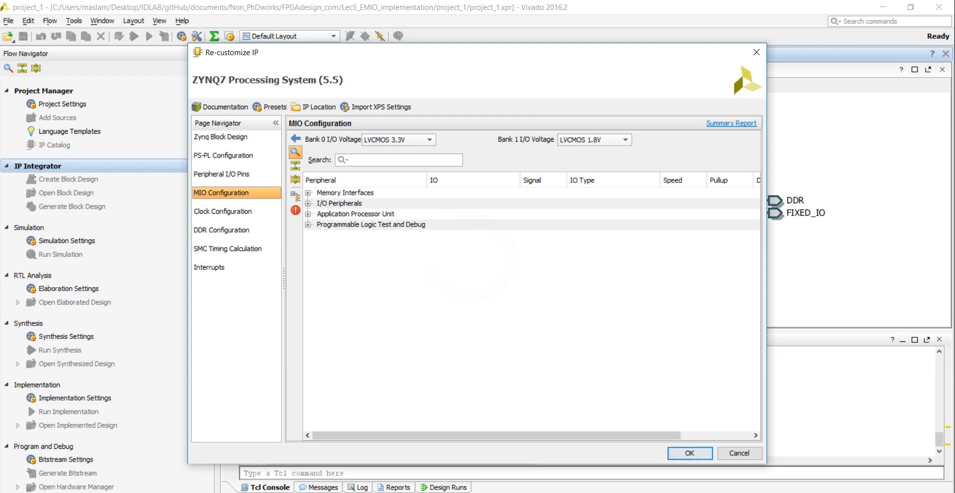
left_click(308, 203)
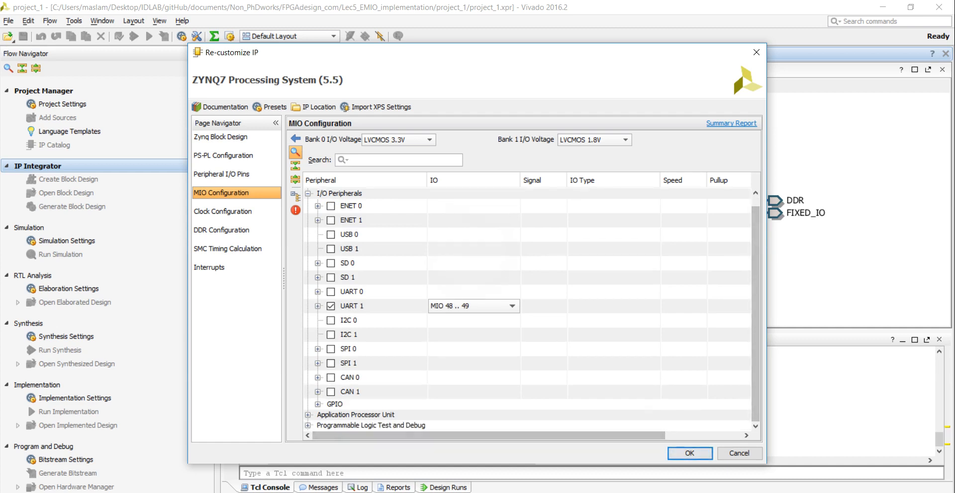
left_click(316, 404)
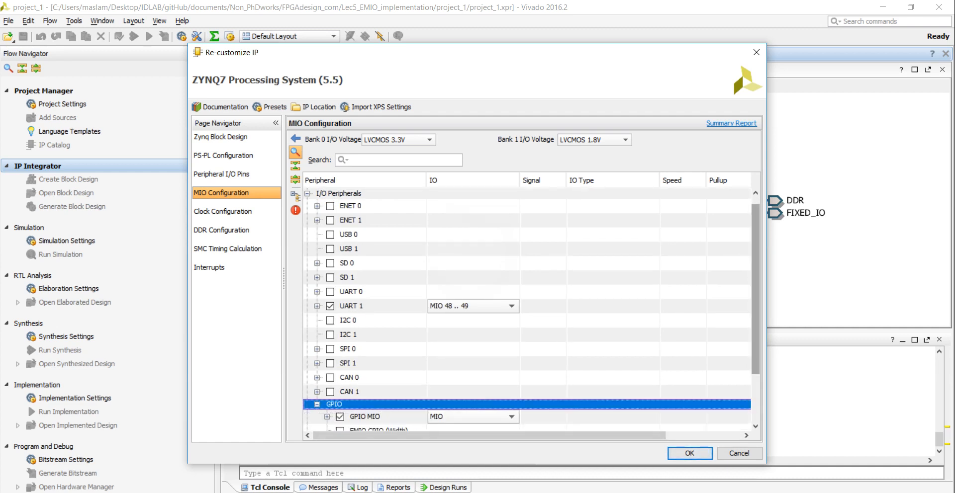
scroll("down", 3)
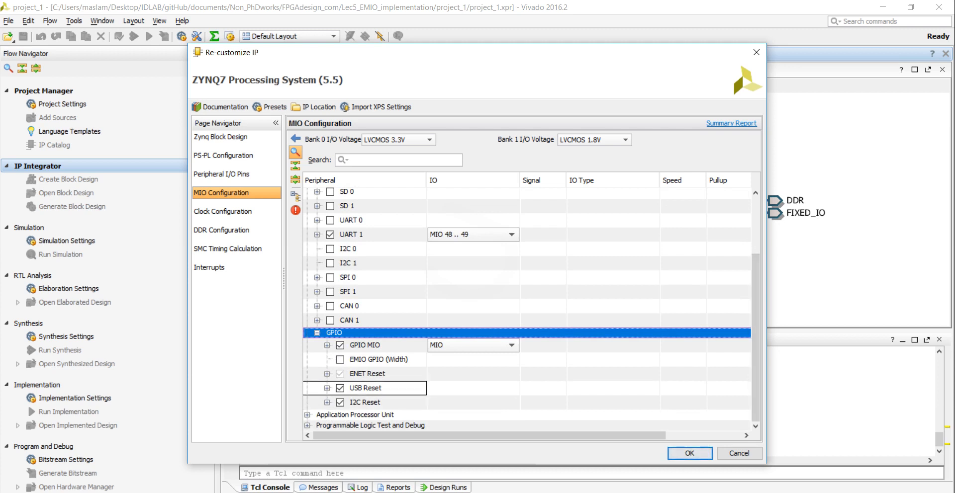
left_click(330, 360)
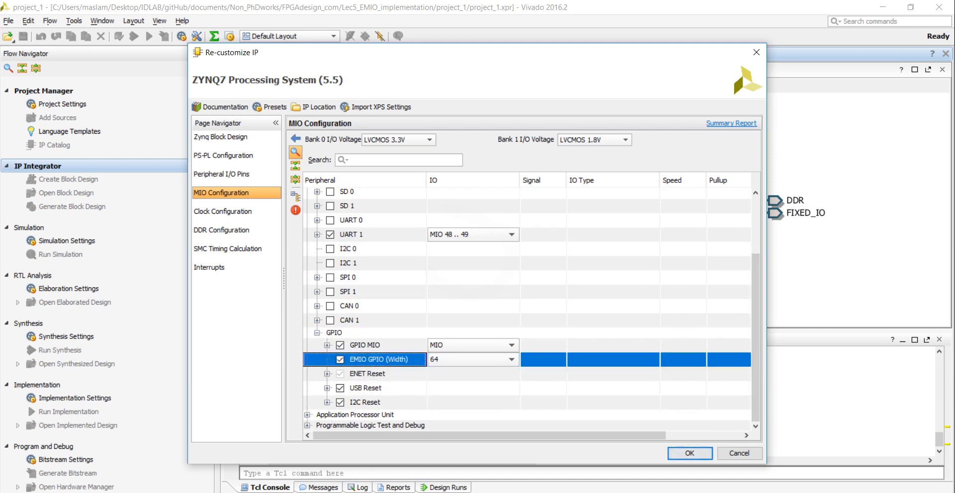
left_click(511, 360)
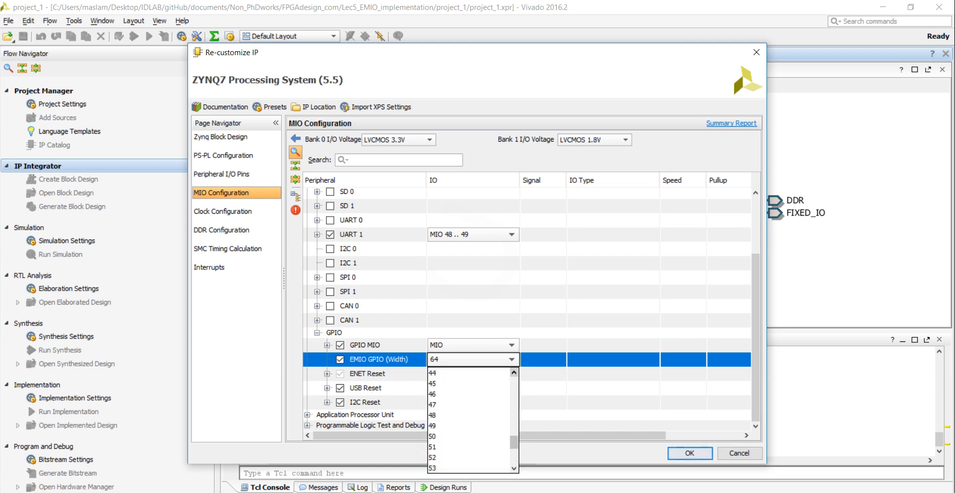
left_click(431, 383)
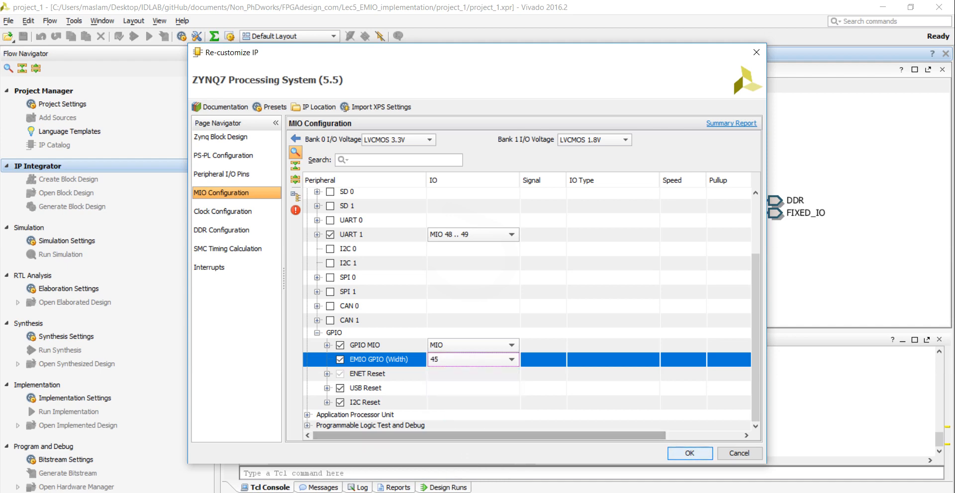
left_click(689, 453)
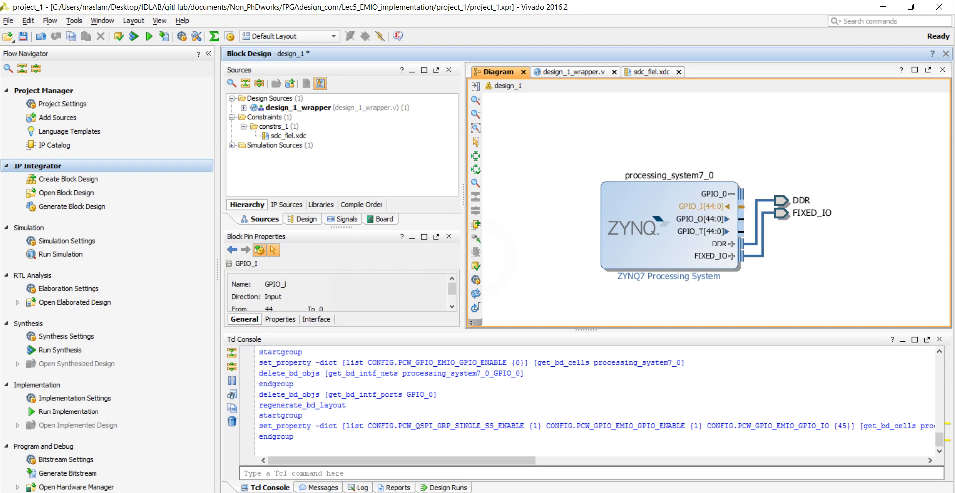
Collapse the GPIO_0 pins and make the GPIO_0 interface external
left_click(708, 231)
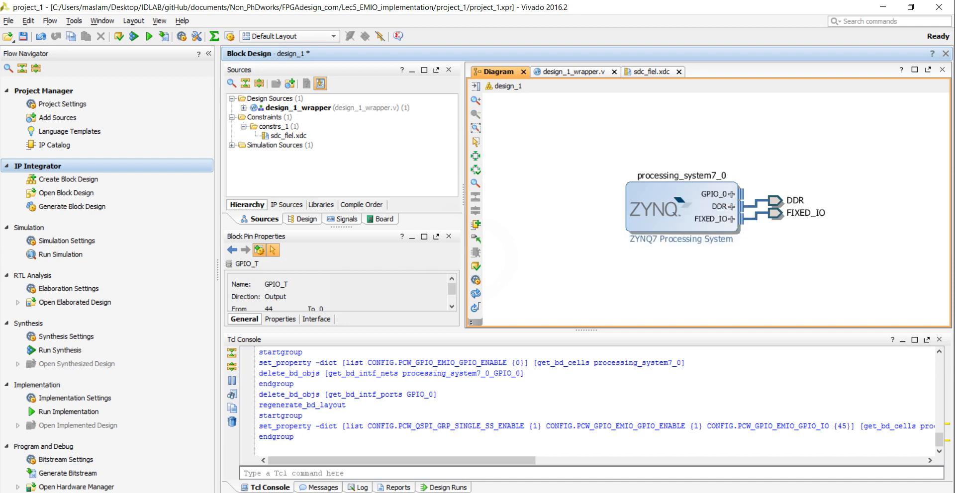
right_click(732, 194)
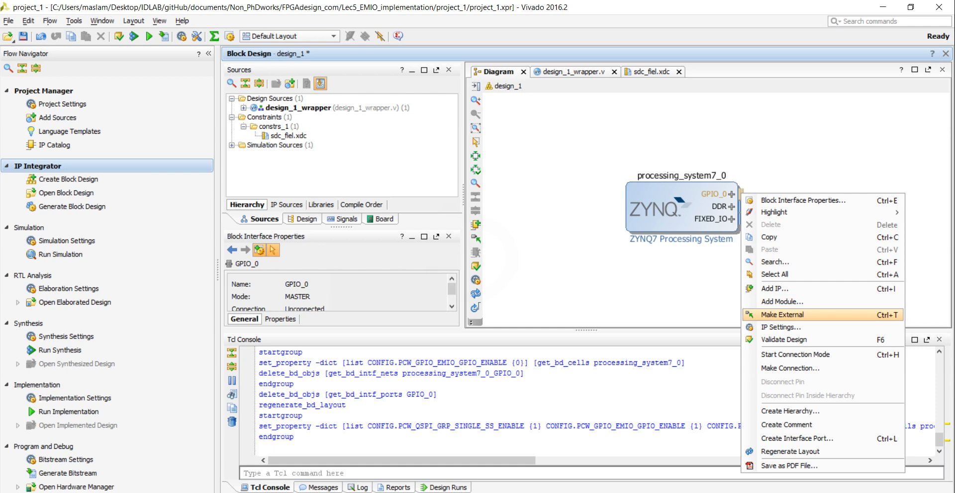
left_click(788, 315)
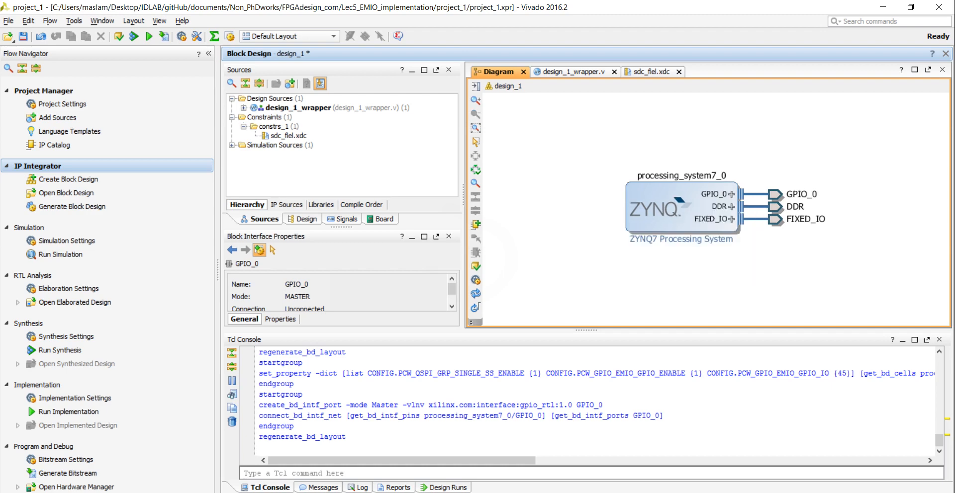
Create the auto-updated design_1 HDL wrapper and inspect its gpio_0_tri_io port in design_1_wrapper.v
left_click(246, 108)
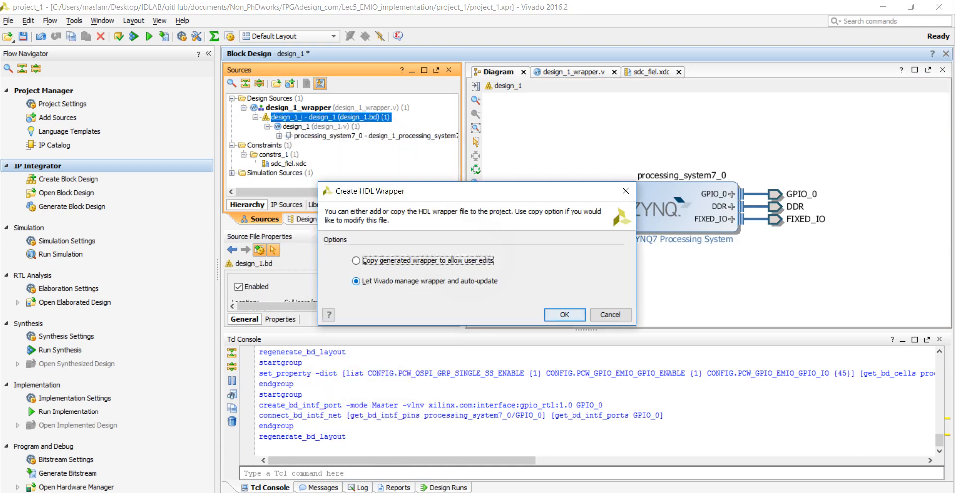
left_click(565, 315)
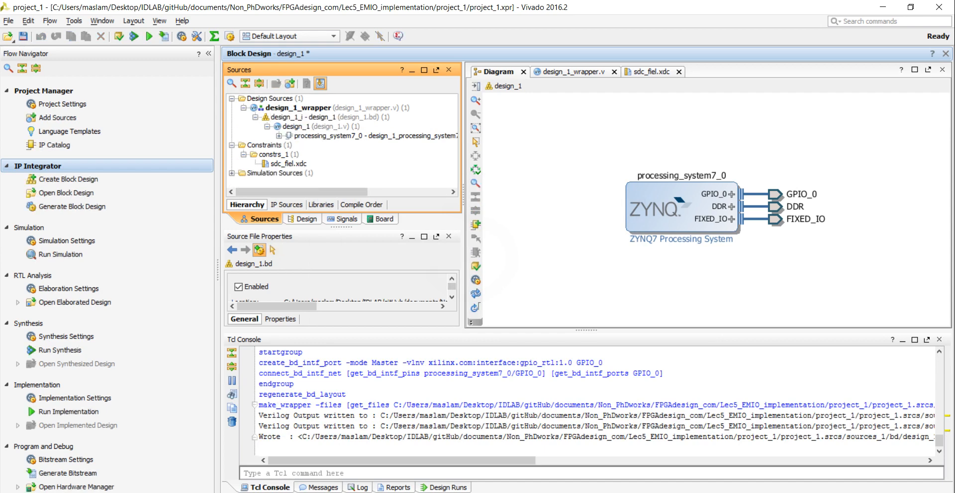
left_click(569, 72)
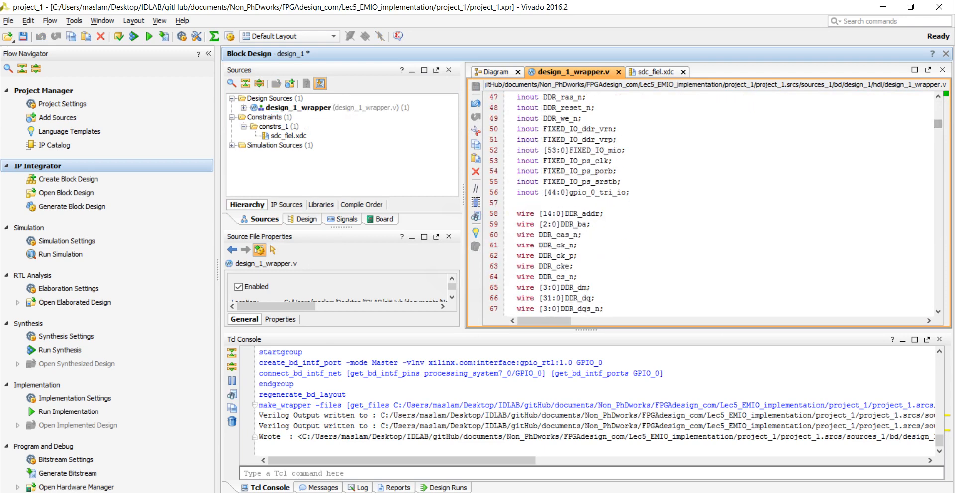
double_click(597, 193)
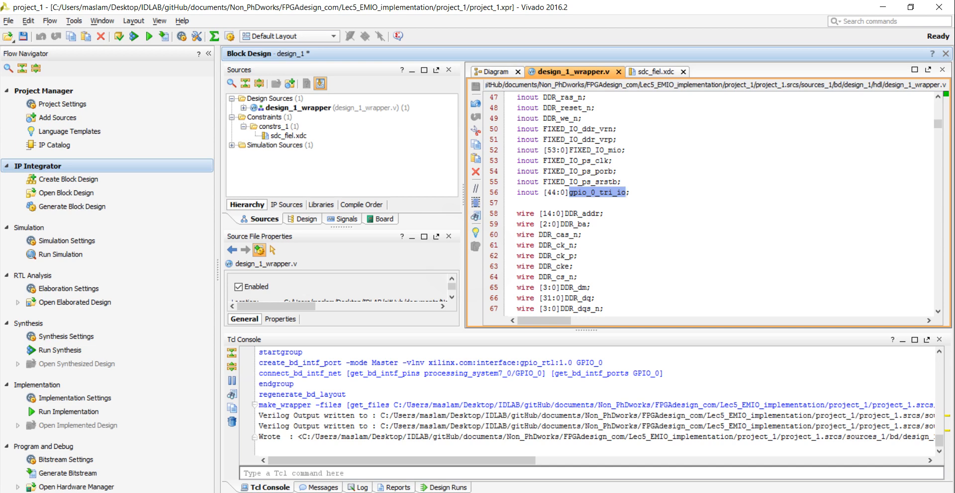
left_click(655, 72)
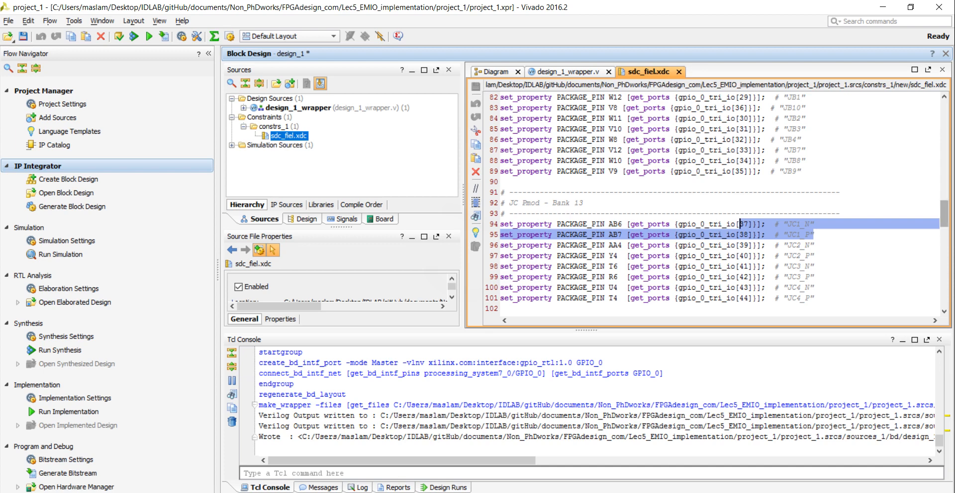
scroll("down", 3)
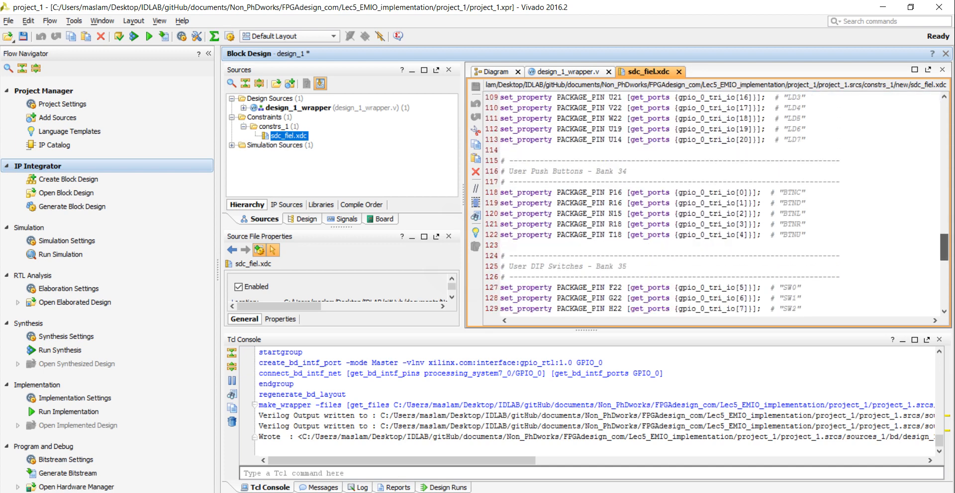
scroll("down", 3)
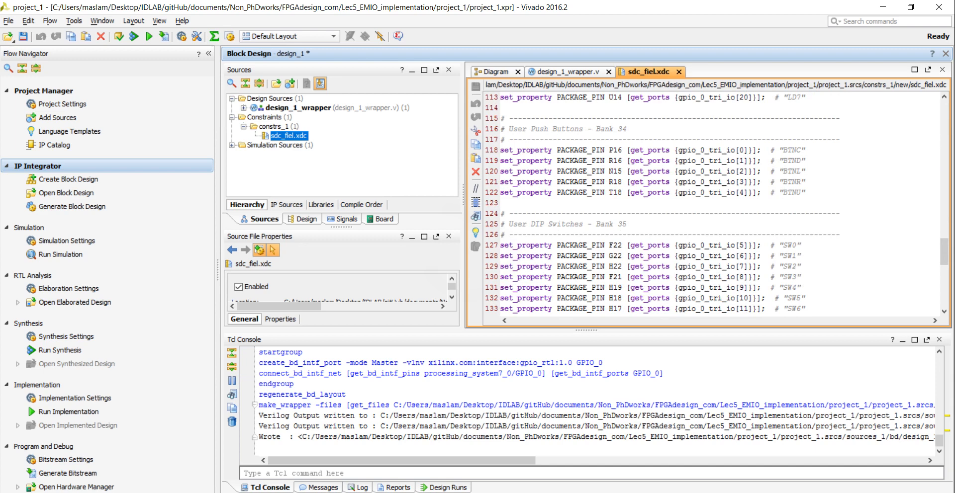
double_click(704, 150)
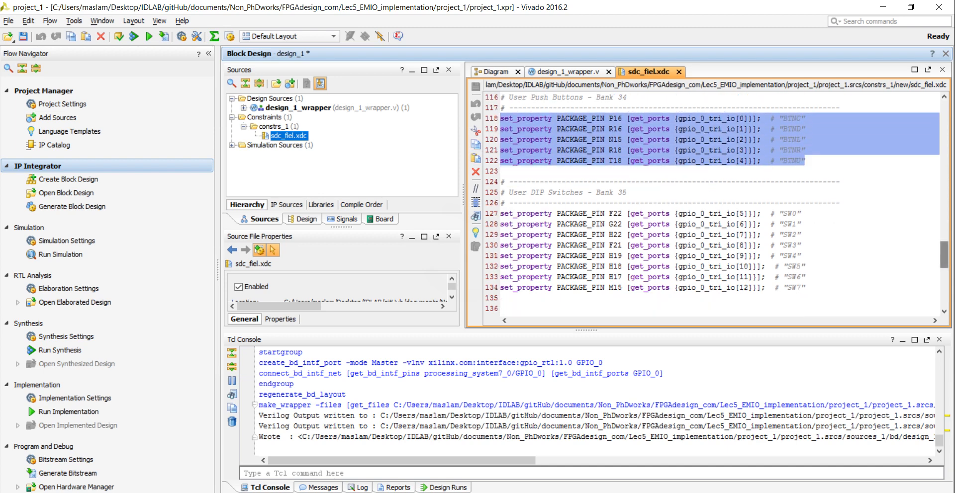
scroll("down", 3)
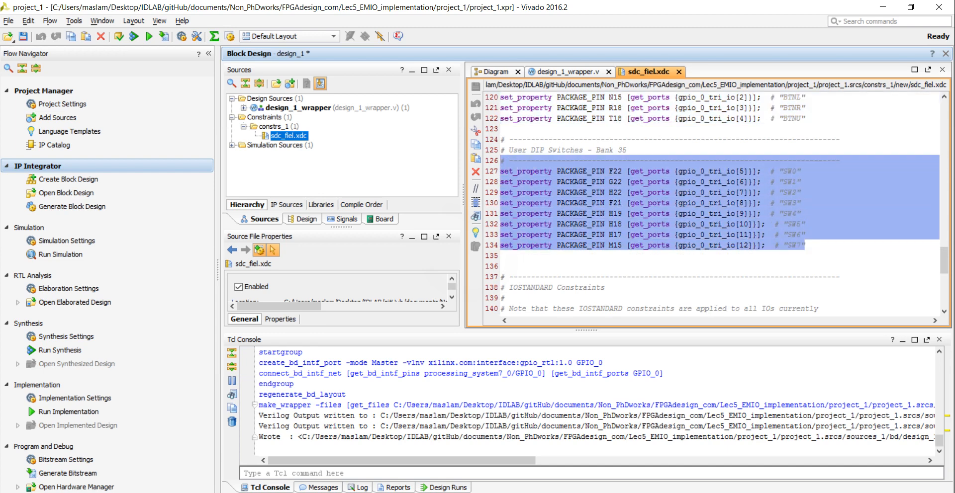
scroll("up", 3)
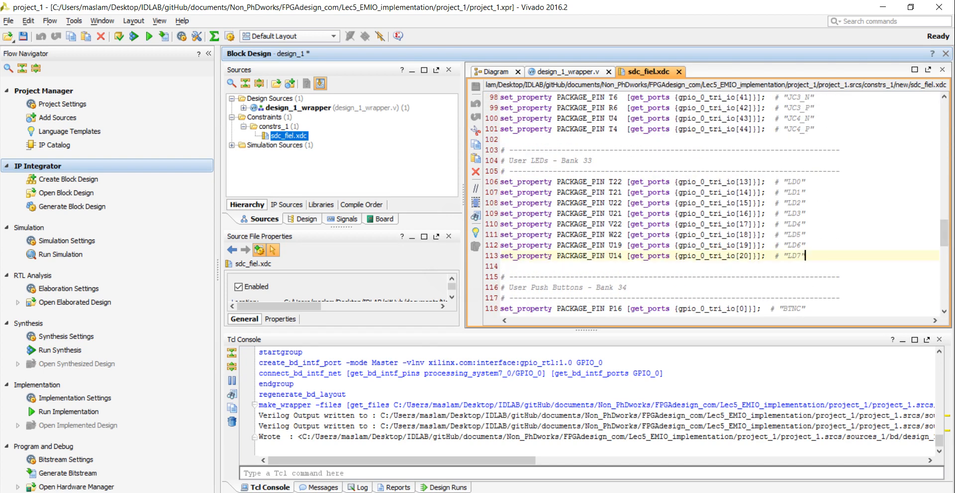
left_click_drag(502, 181, 804, 255)
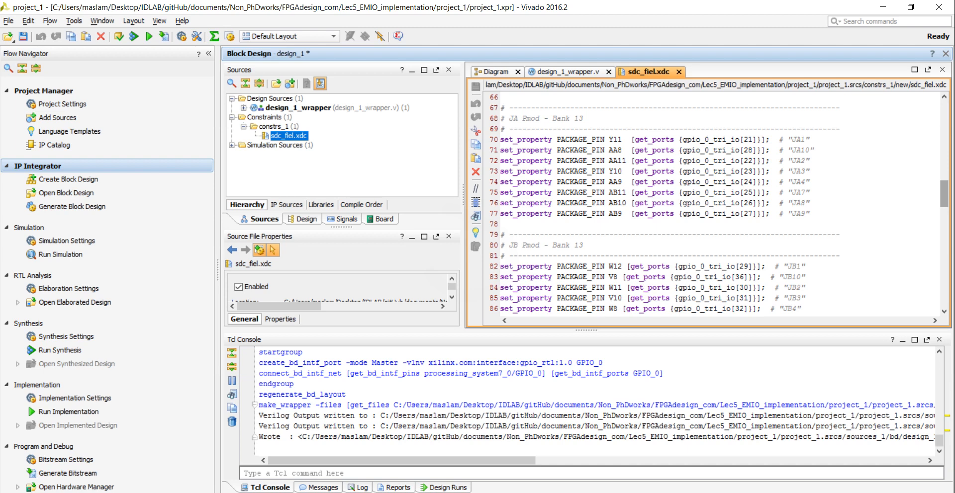
scroll("down", 3)
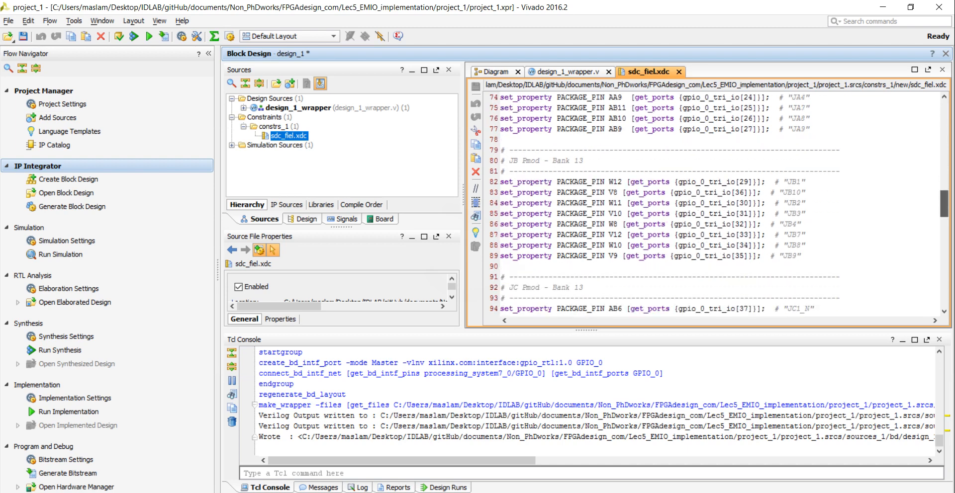
scroll("down", 3)
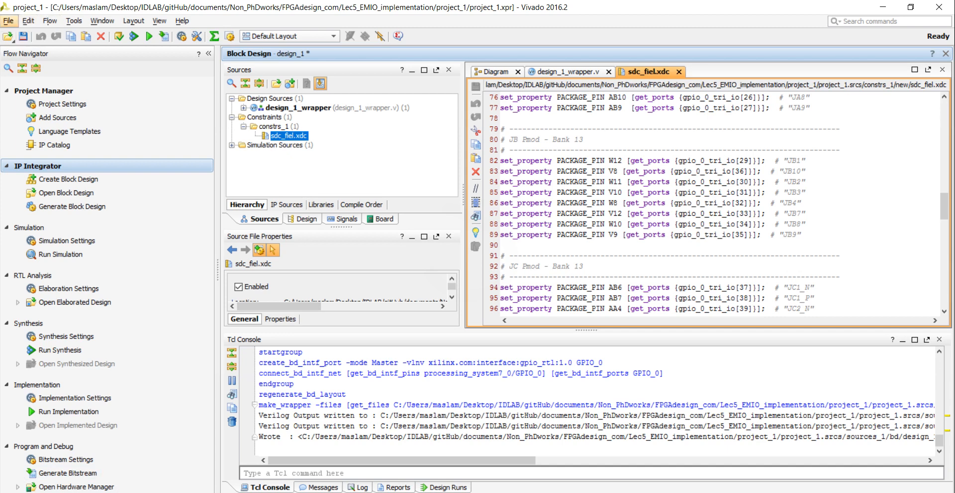
Export the hardware with Include bitstream ticked, then reopen the File menu
left_click(8, 21)
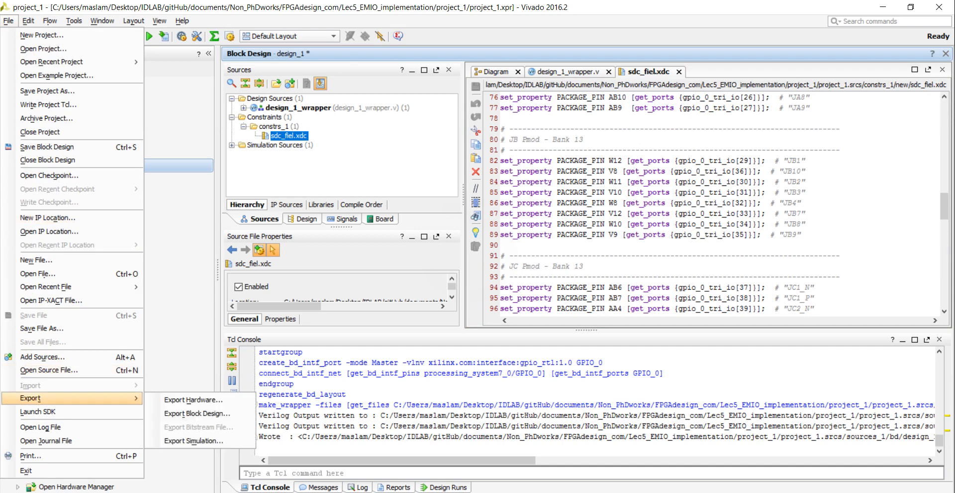
left_click(193, 400)
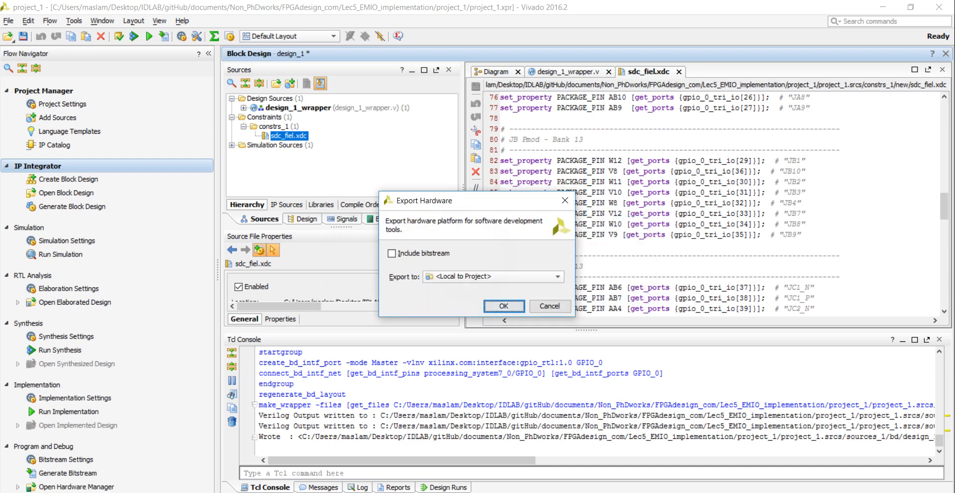
left_click(392, 253)
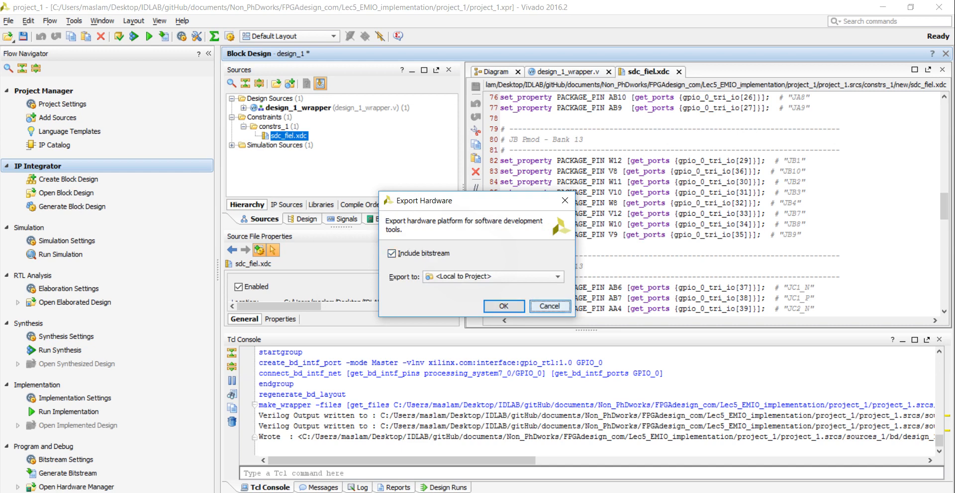
left_click(7, 21)
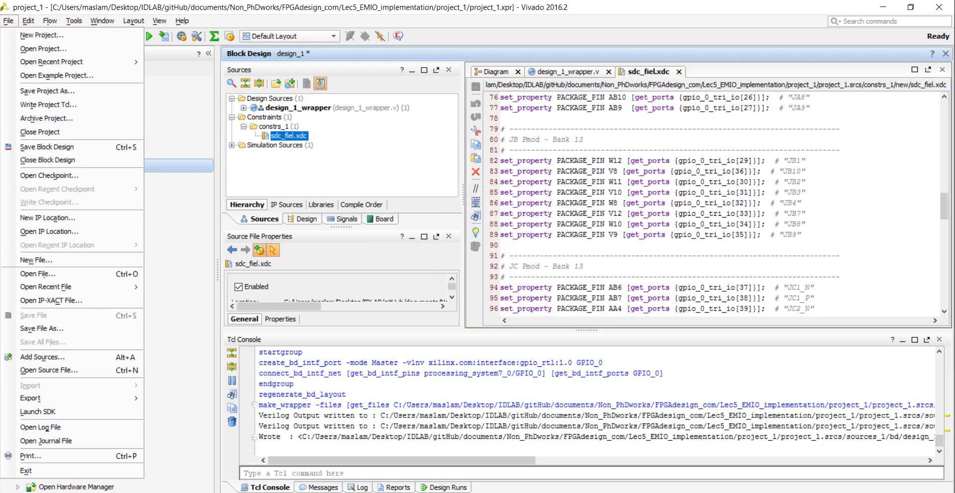
mouse_move(37, 413)
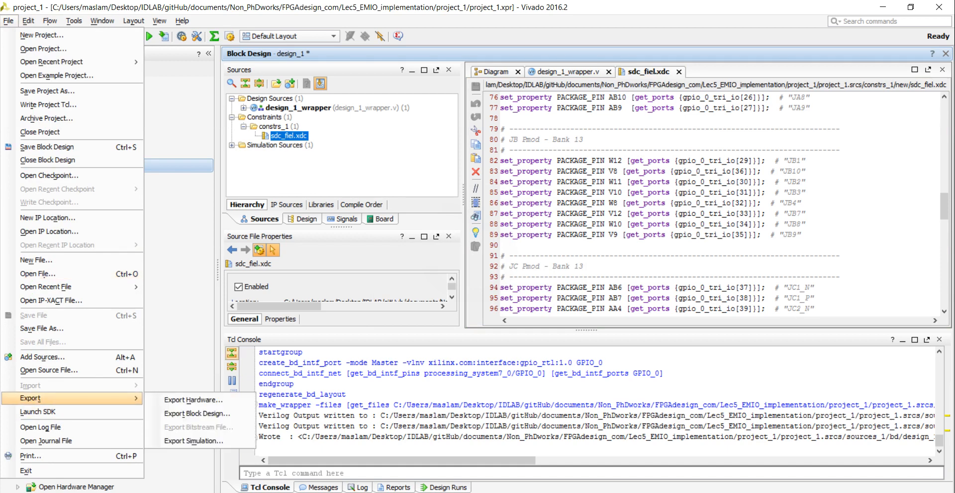
mouse_move(49, 371)
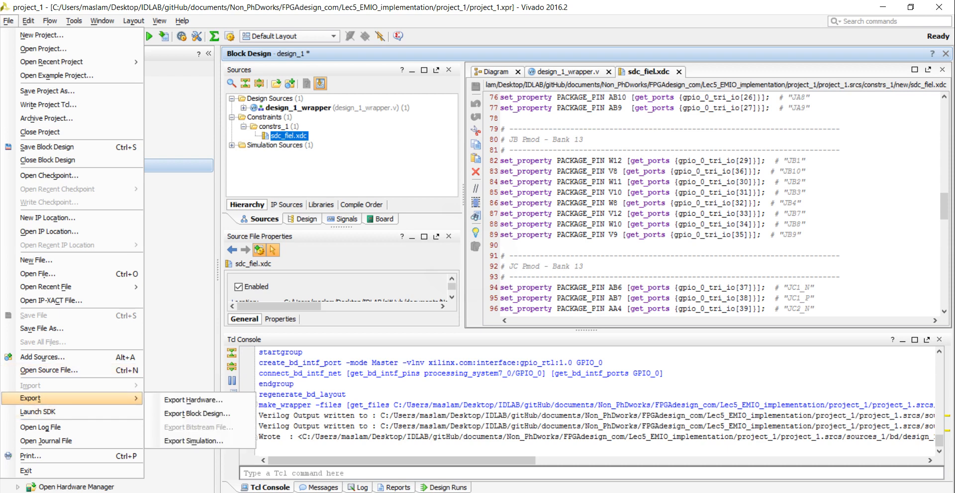
mouse_move(36, 413)
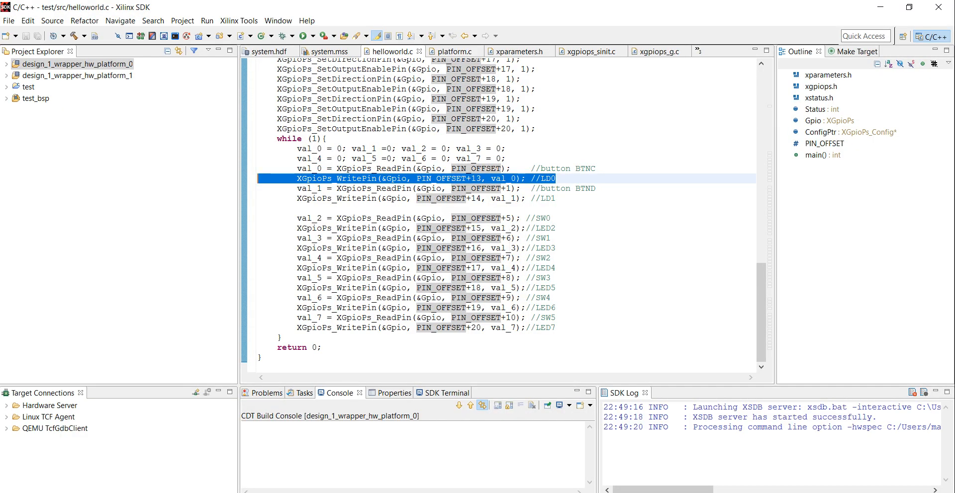
mouse_move(321, 178)
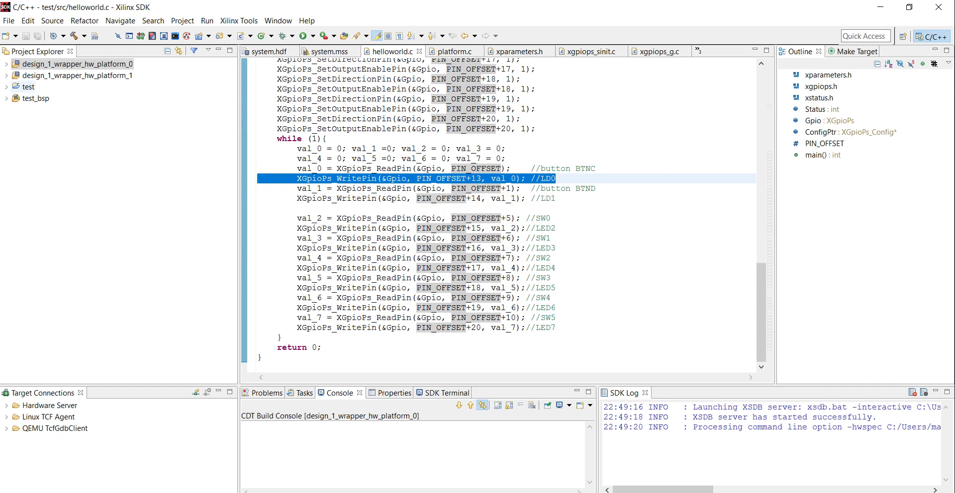
Start a new Application Project from the File menu
left_click(8, 21)
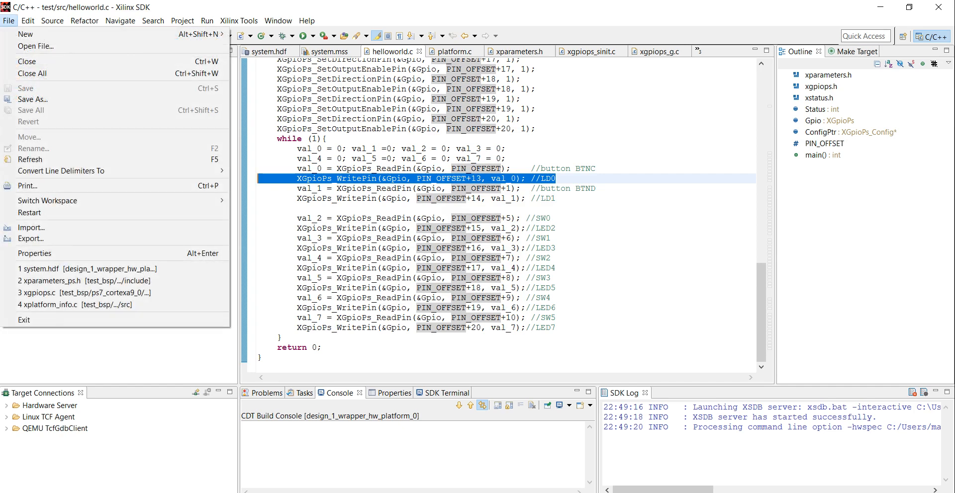
left_click(21, 34)
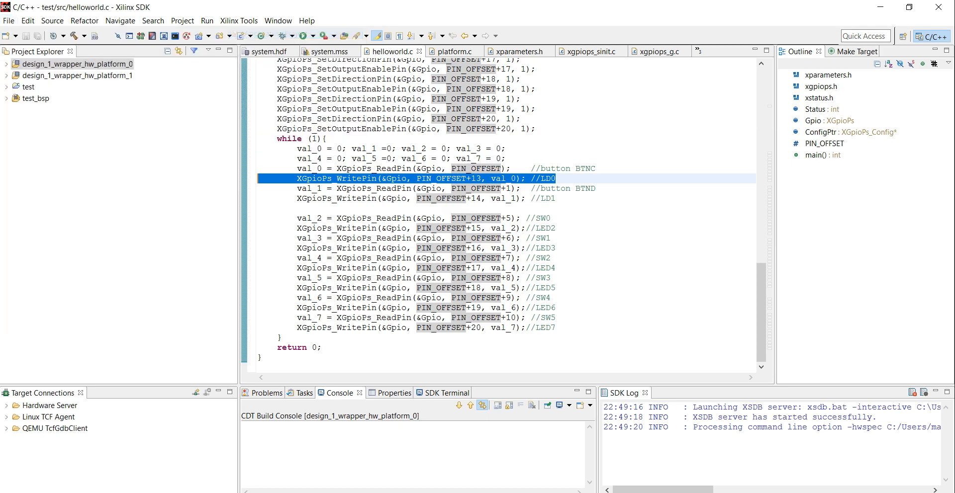
type("ad")
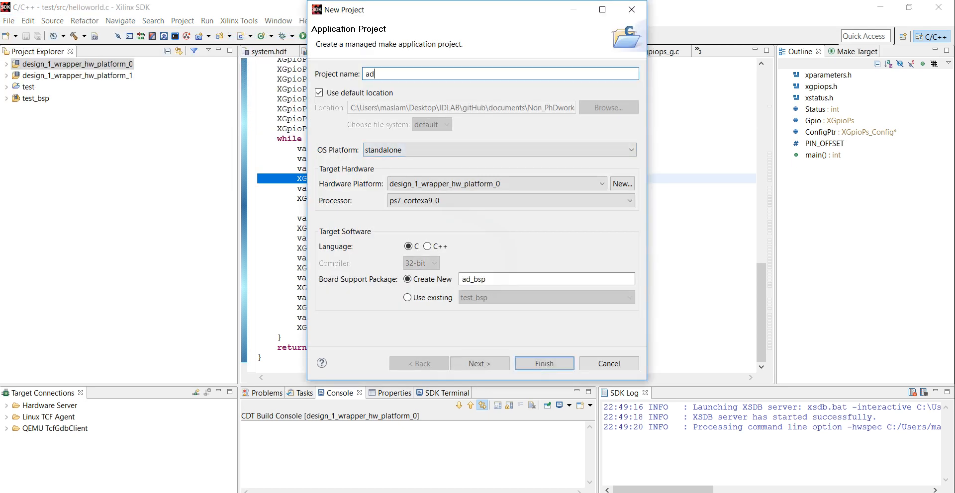
left_click(479, 364)
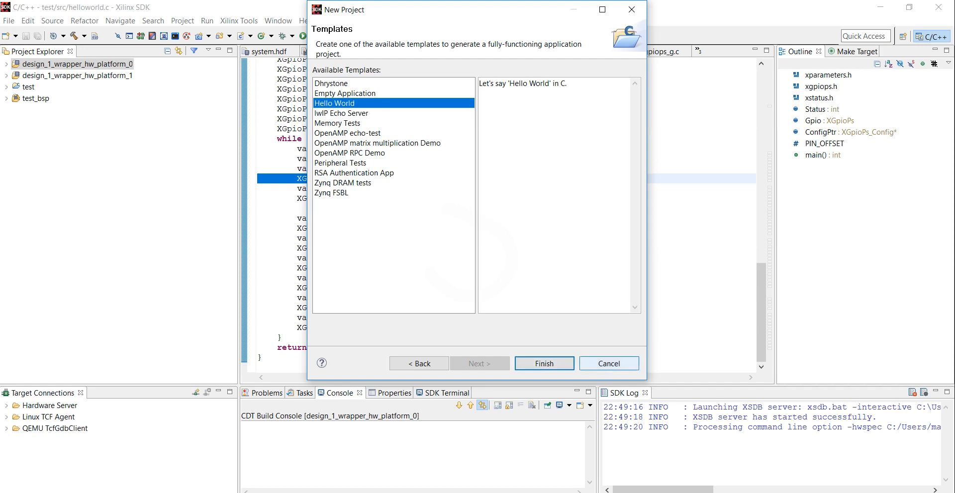
left_click(609, 364)
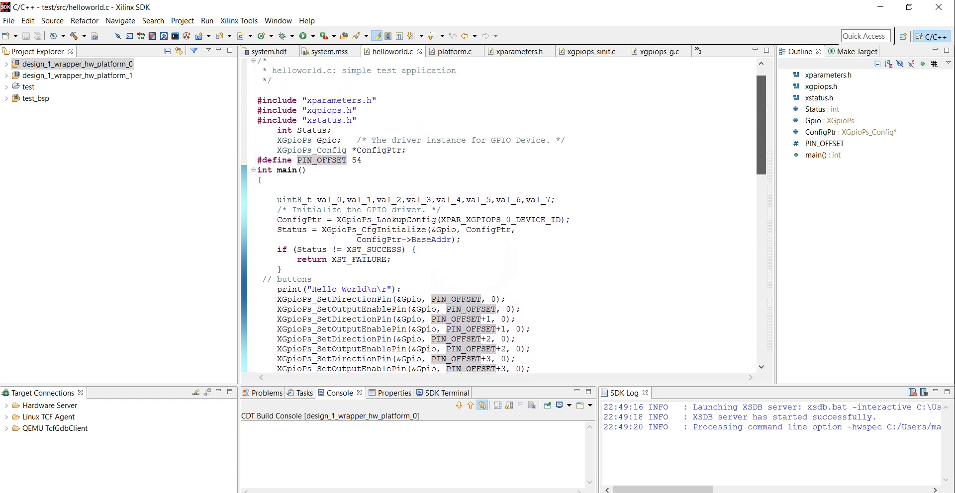
scroll("down", 3)
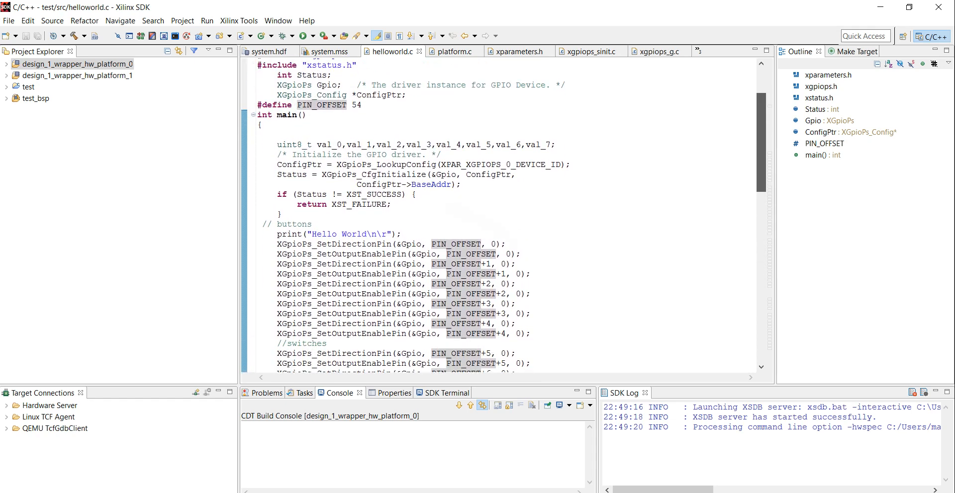
scroll("down", 3)
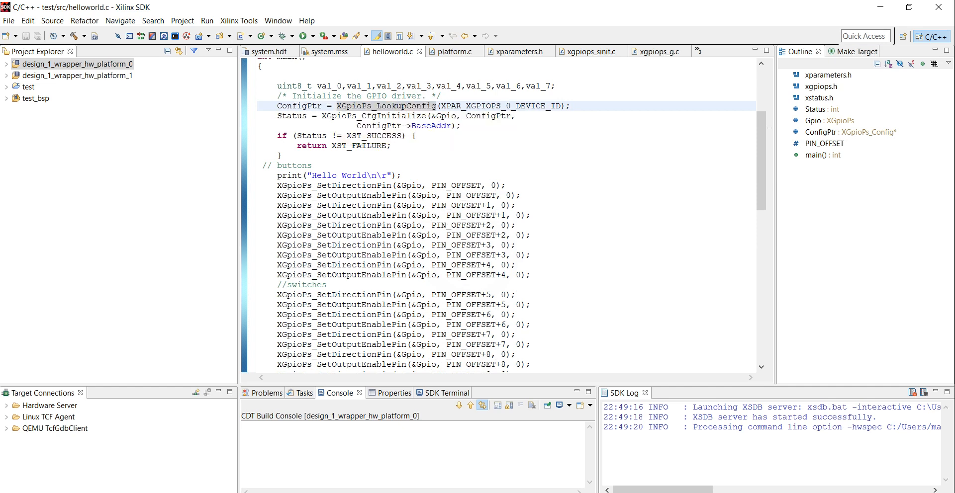
mouse_move(489, 106)
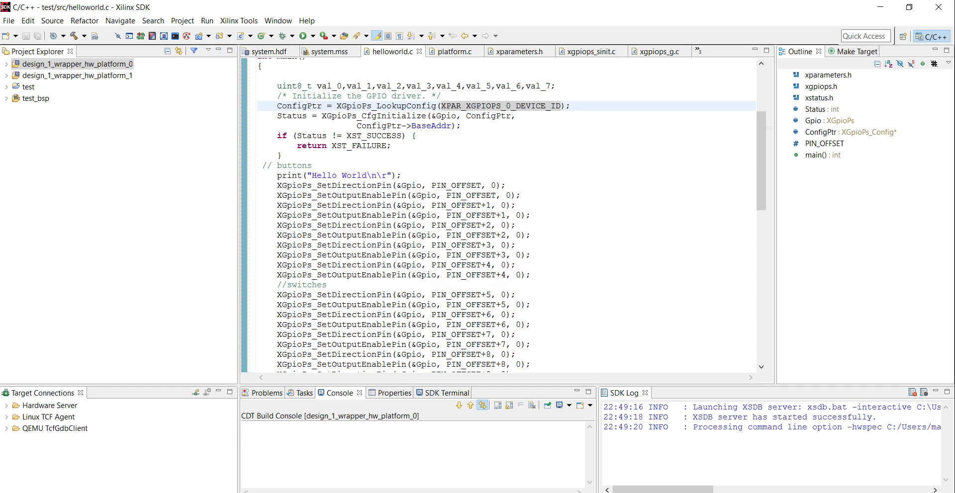
mouse_move(294, 106)
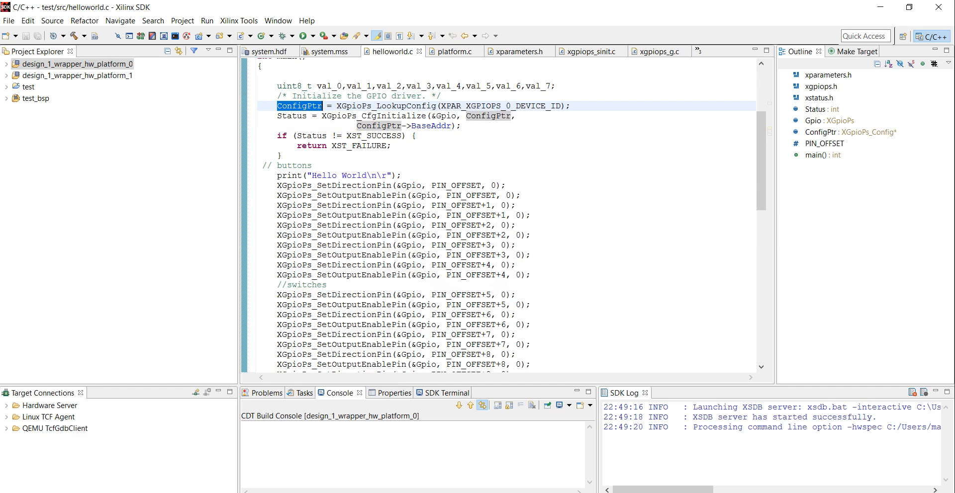
mouse_move(393, 115)
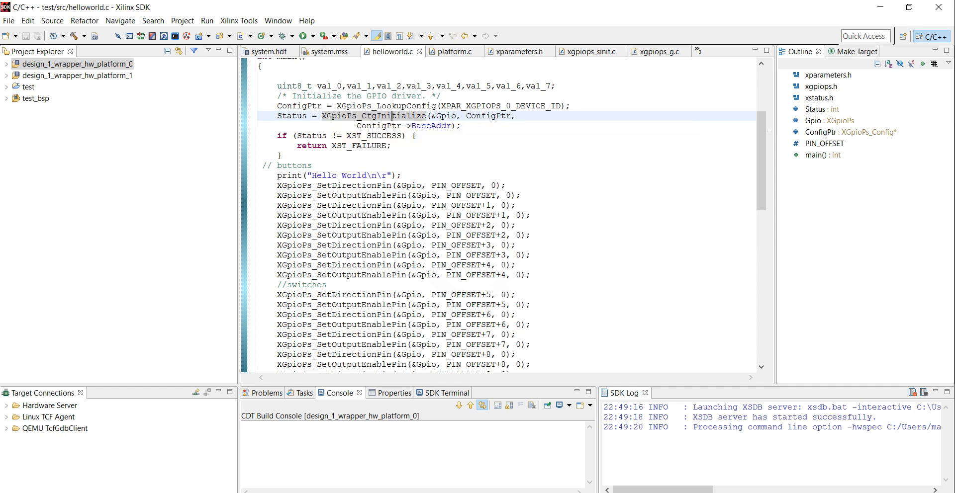
double_click(445, 116)
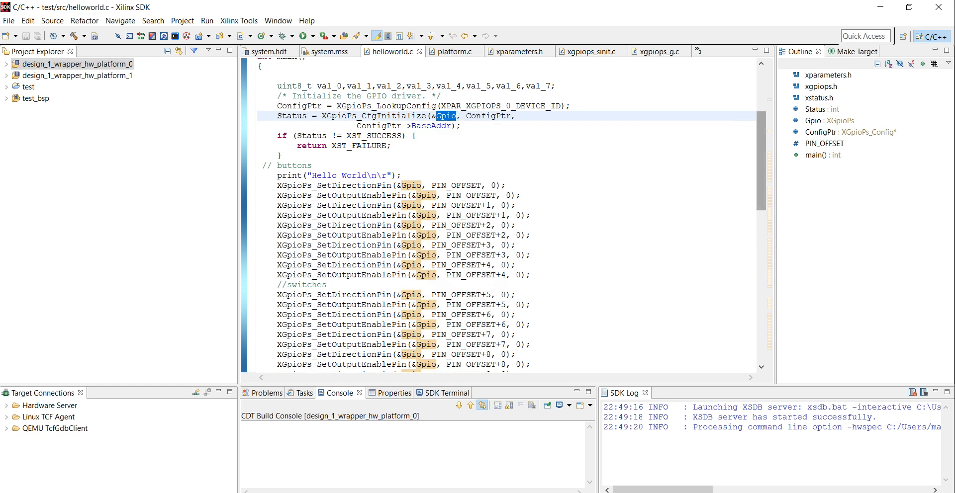
scroll("down", 3)
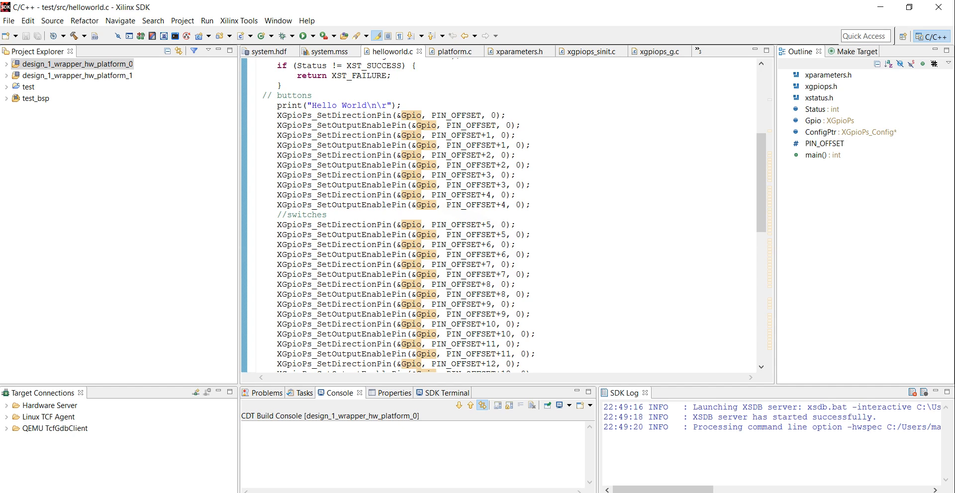
mouse_move(334, 115)
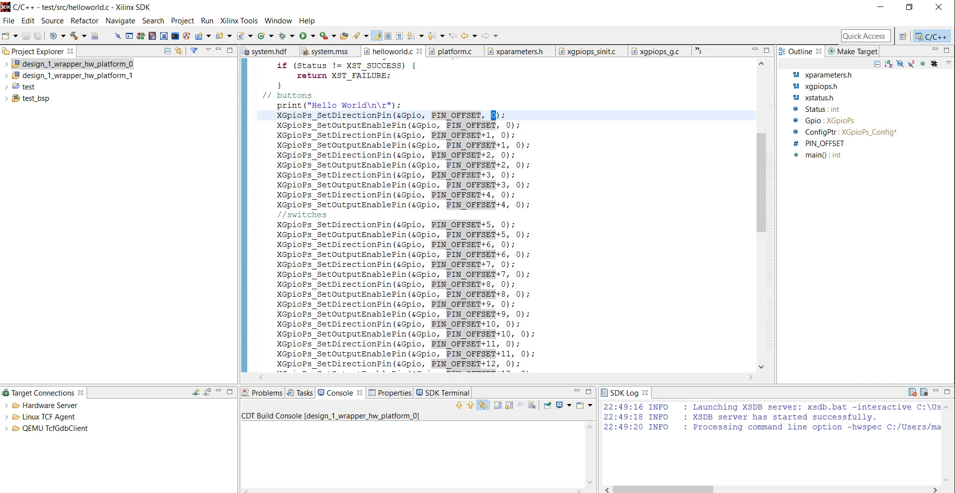
mouse_move(456, 115)
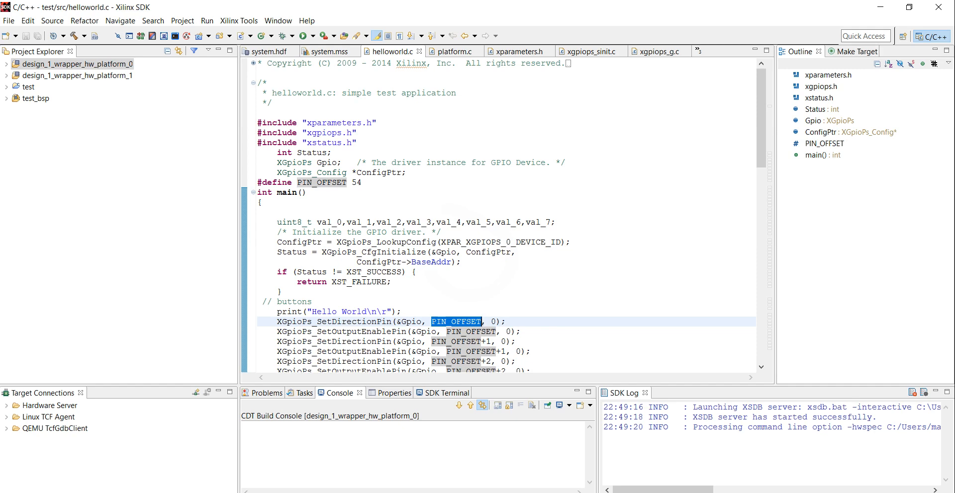
scroll("down", 3)
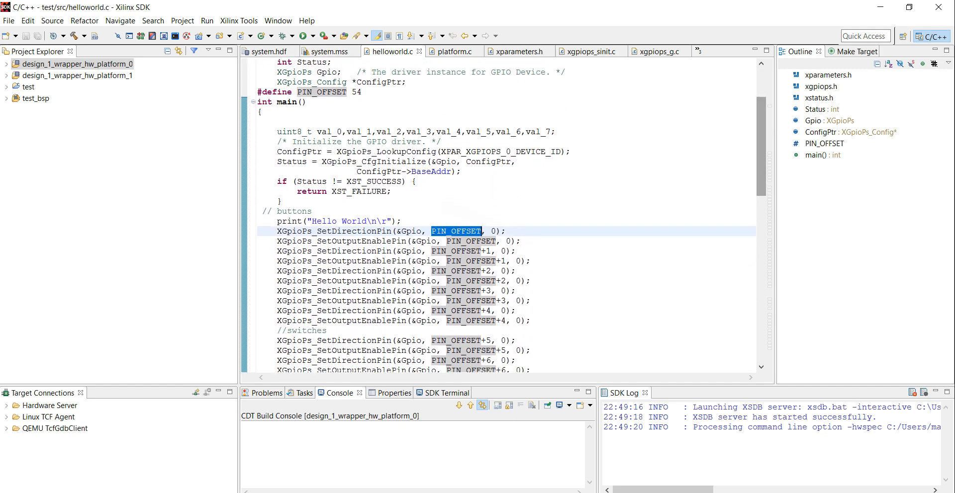
scroll("down", 3)
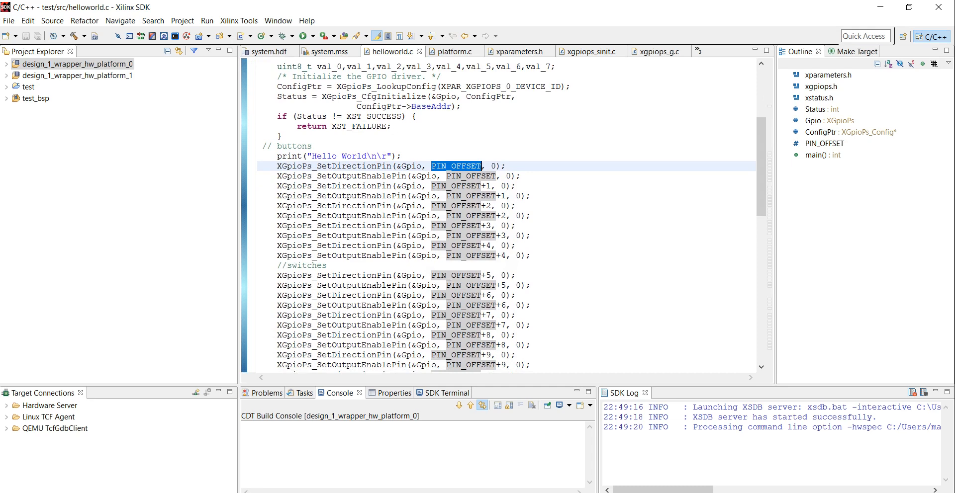
mouse_move(455, 166)
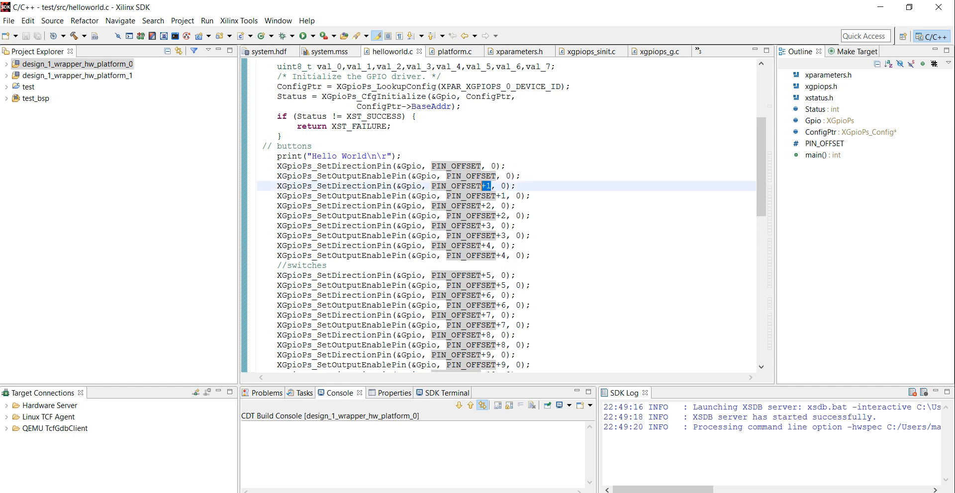
mouse_move(483, 186)
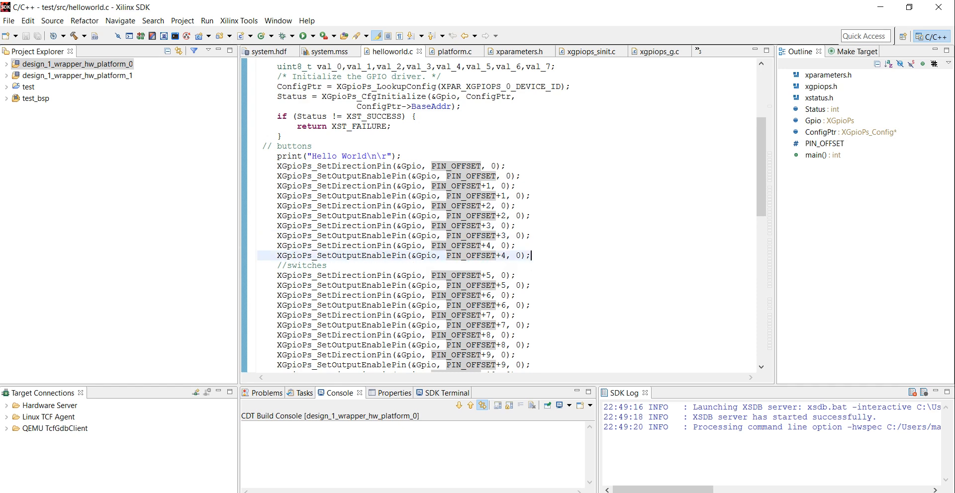
left_click_drag(275, 165, 531, 255)
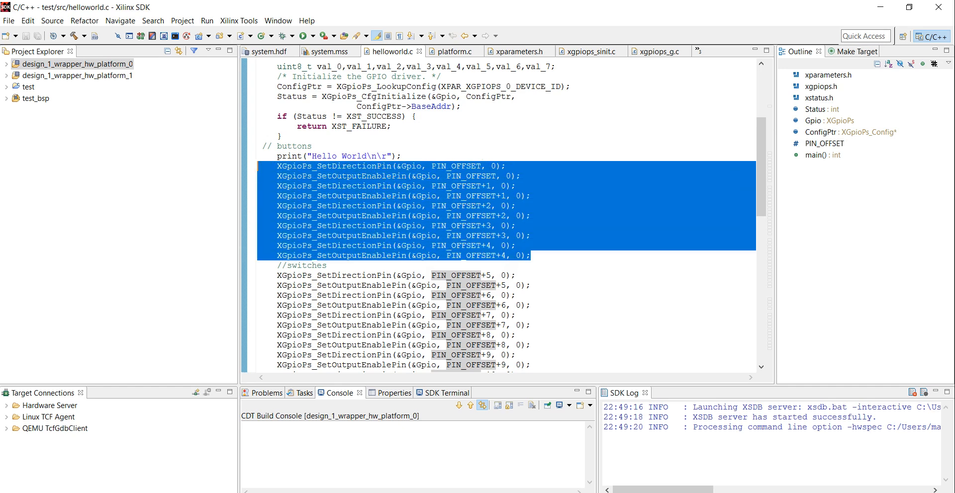
scroll("down", 3)
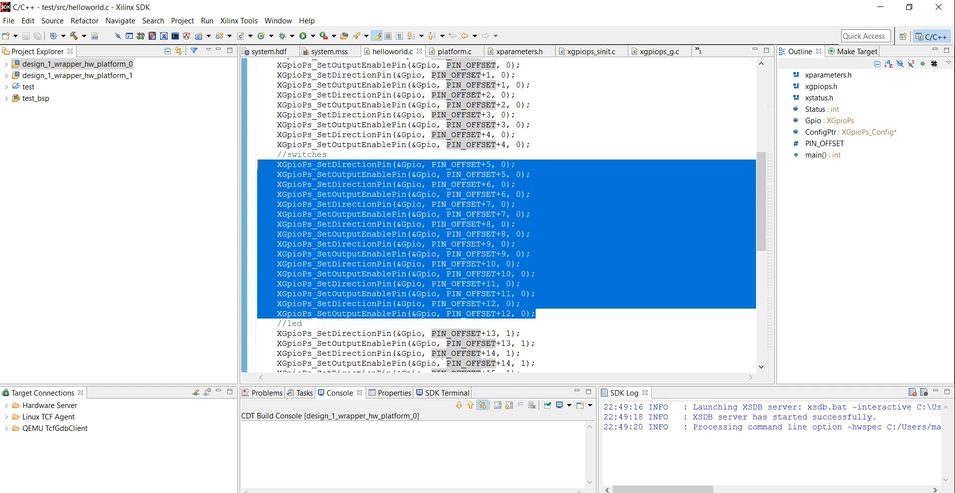
scroll("down", 3)
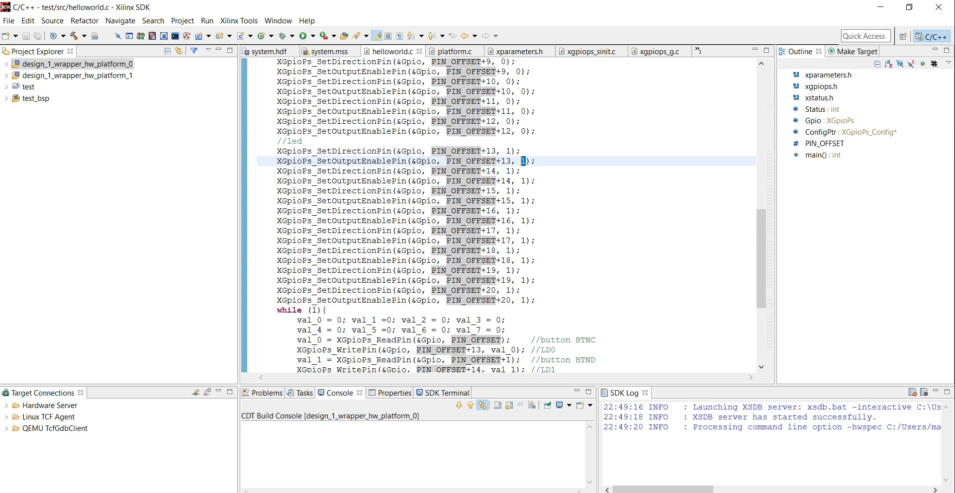
scroll("down", 3)
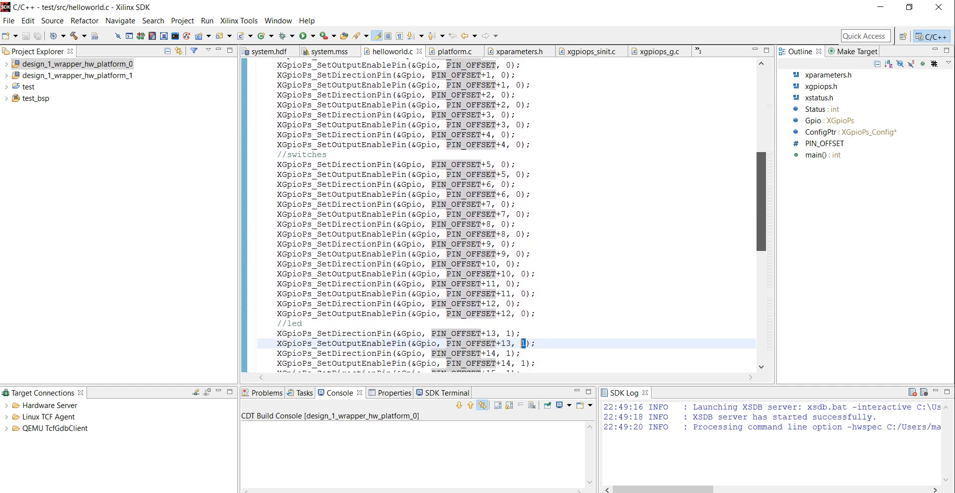
scroll("down", 3)
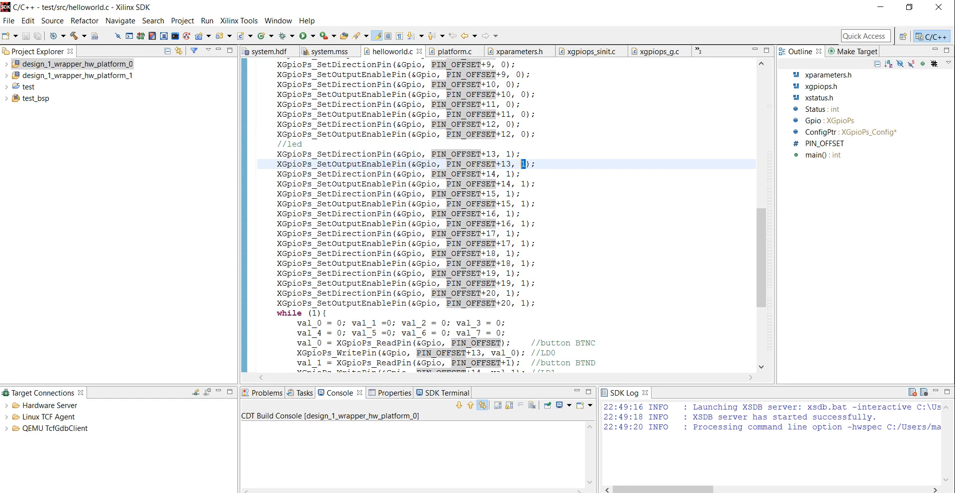
Review helloworld.c's main loop, marking the BTNC-to-LD0 and SW5-to-LED7 lines
scroll("down", 3)
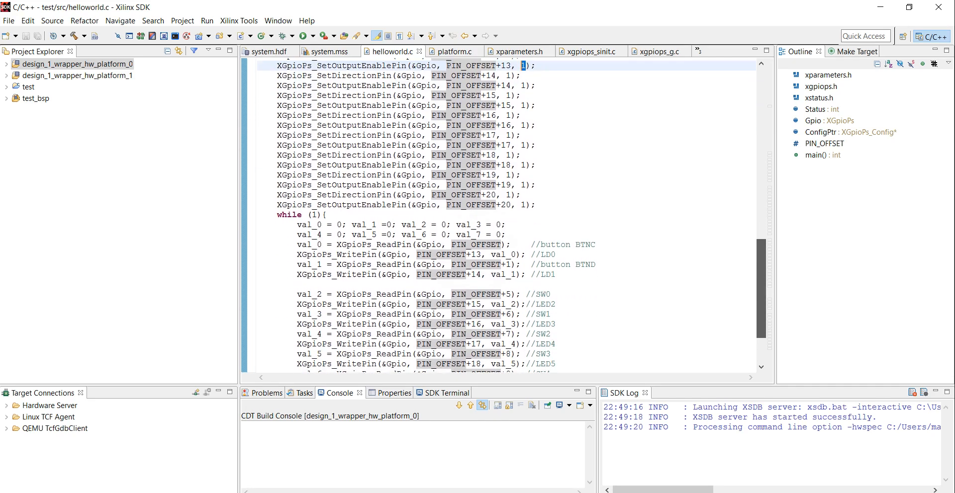
scroll("down", 3)
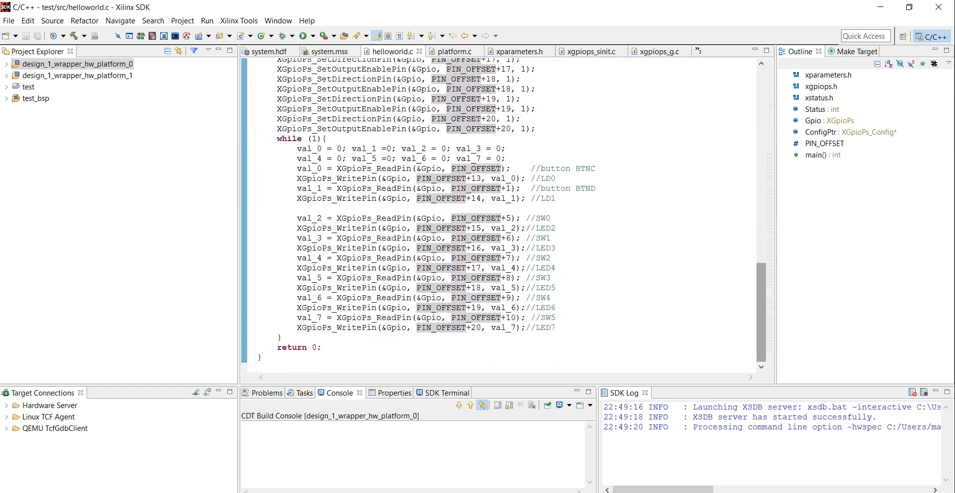
left_click(326, 138)
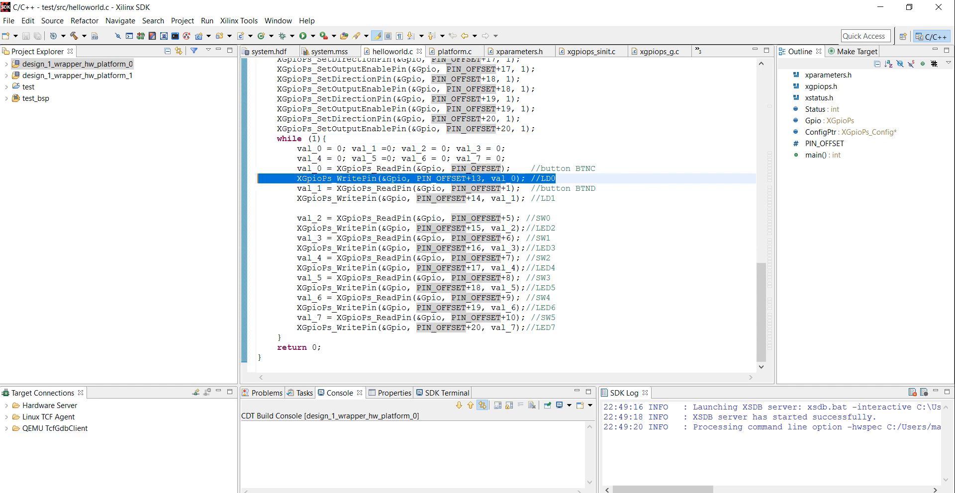
double_click(587, 189)
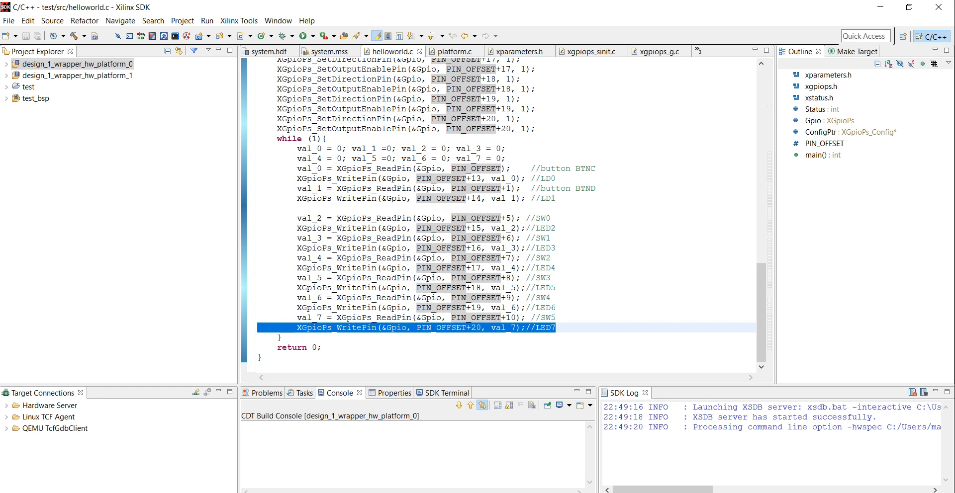
mouse_move(160, 38)
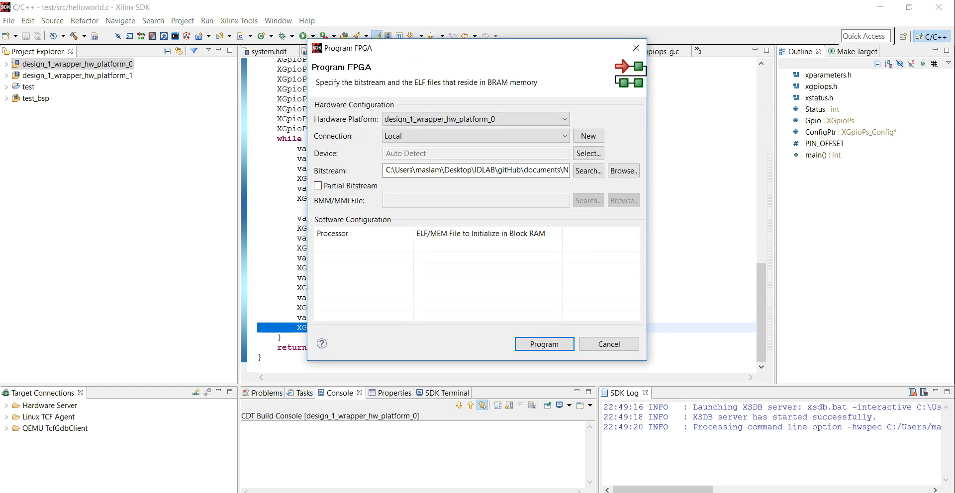
Program the FPGA, launch the test project on hardware, and show slide 3
left_click(544, 344)
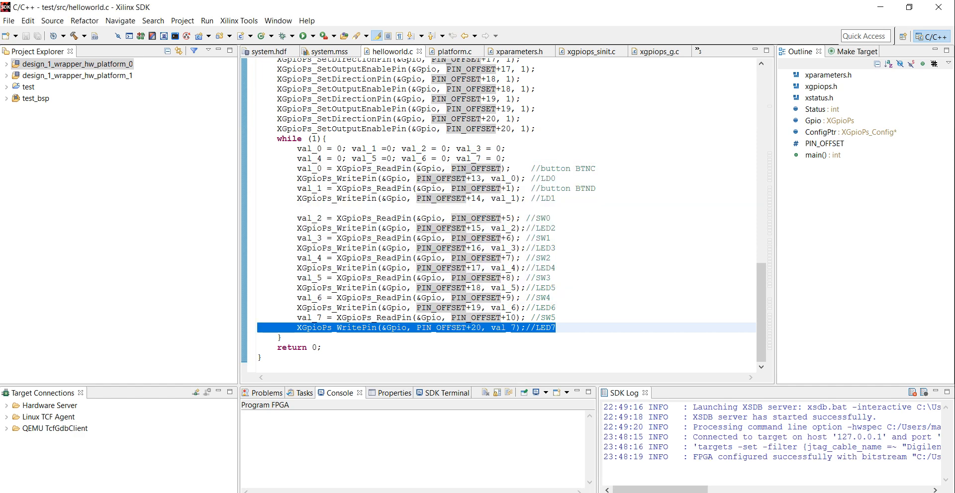
left_click(23, 87)
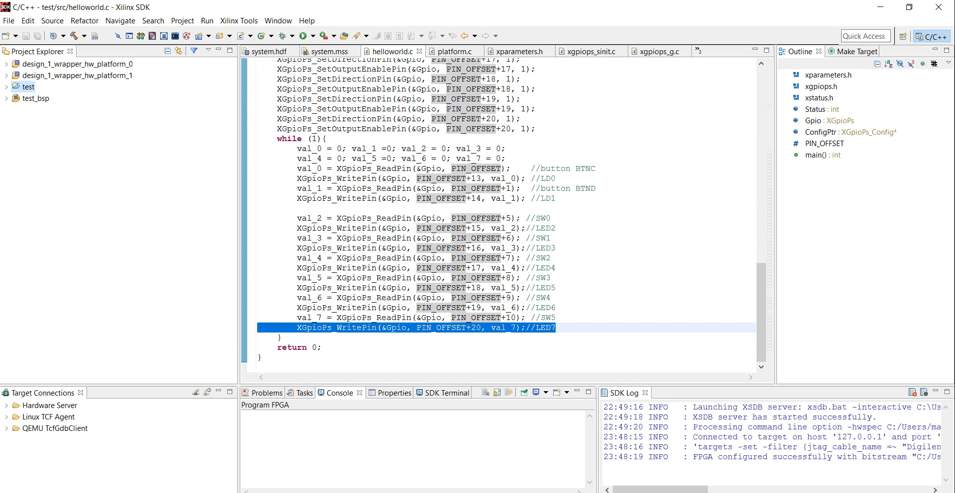
right_click(26, 87)
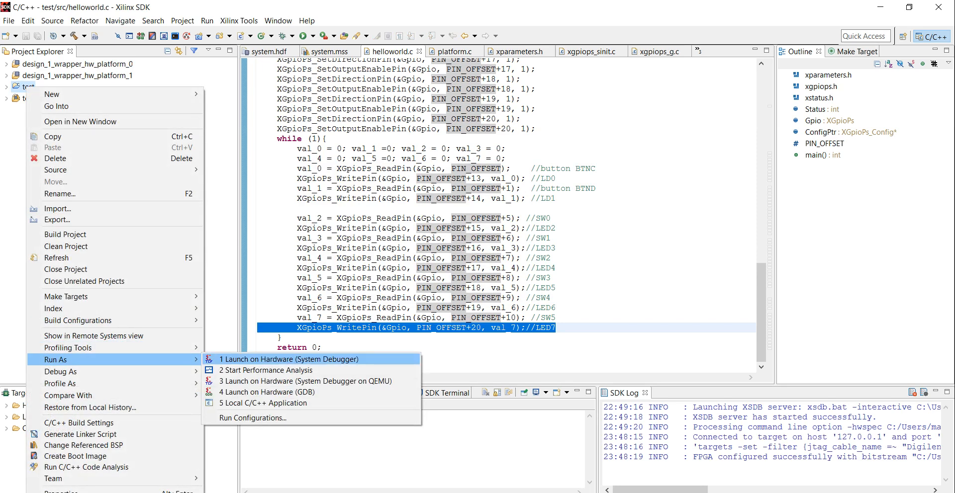
left_click(288, 359)
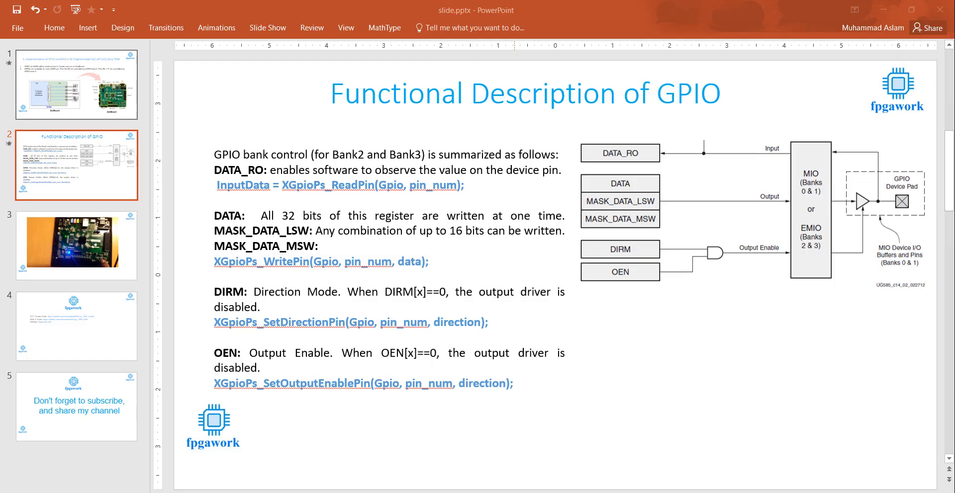
left_click(76, 245)
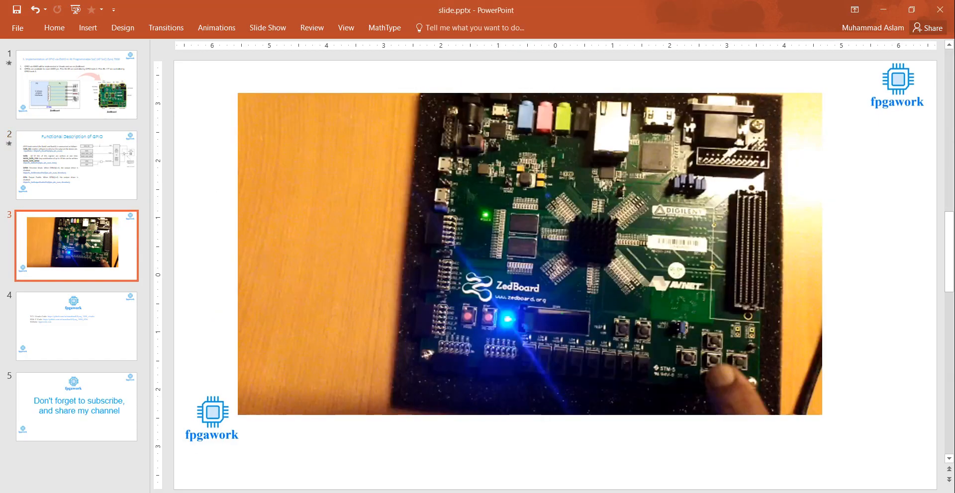